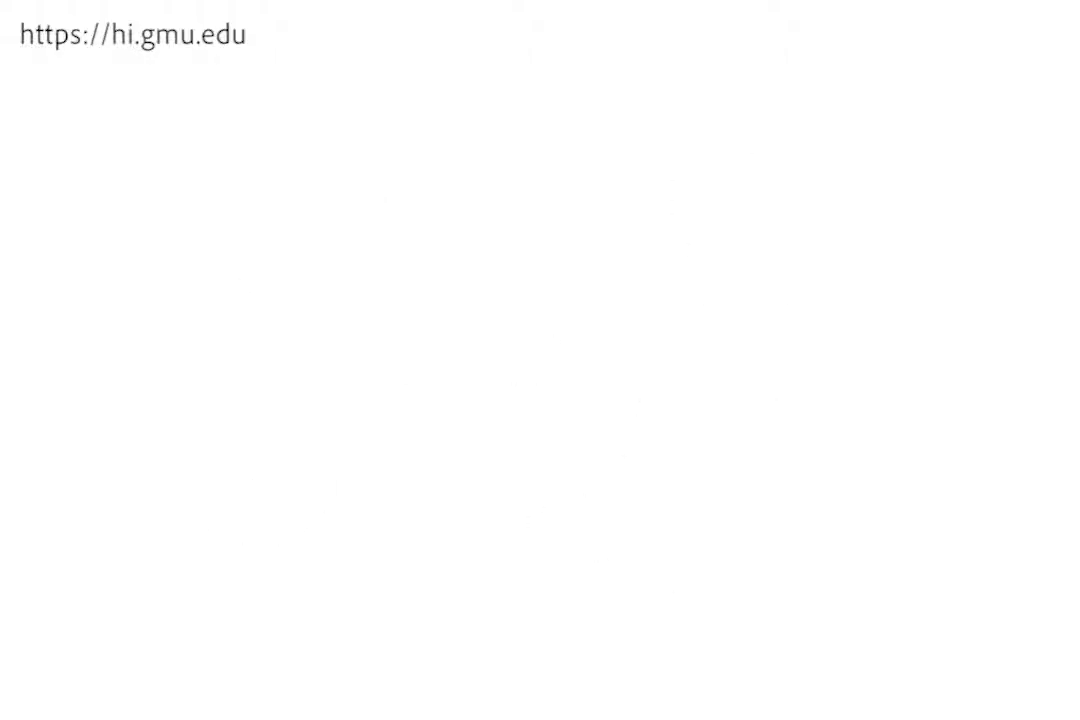
left_click_drag(180, 420, 250, 620)
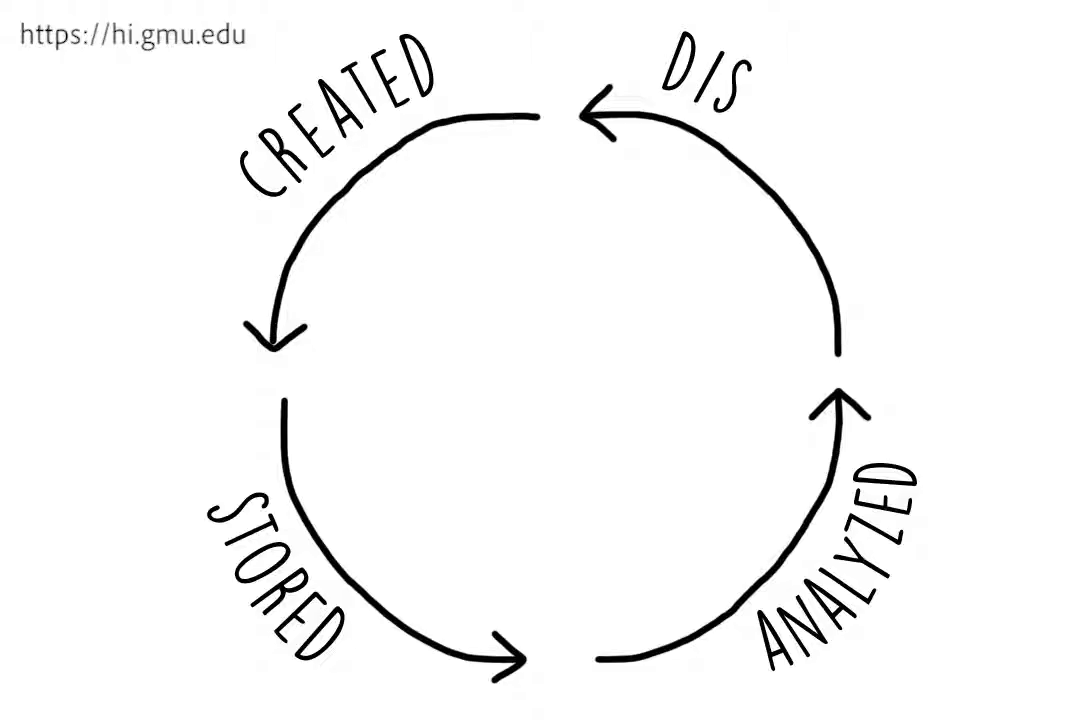
type("PERS")
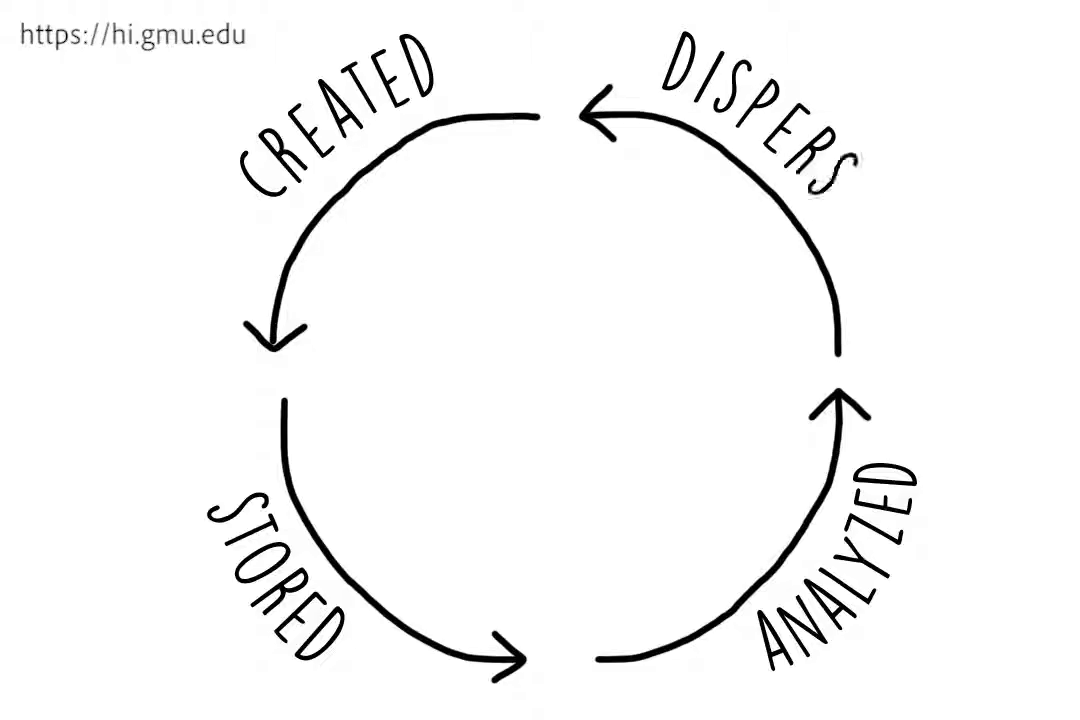